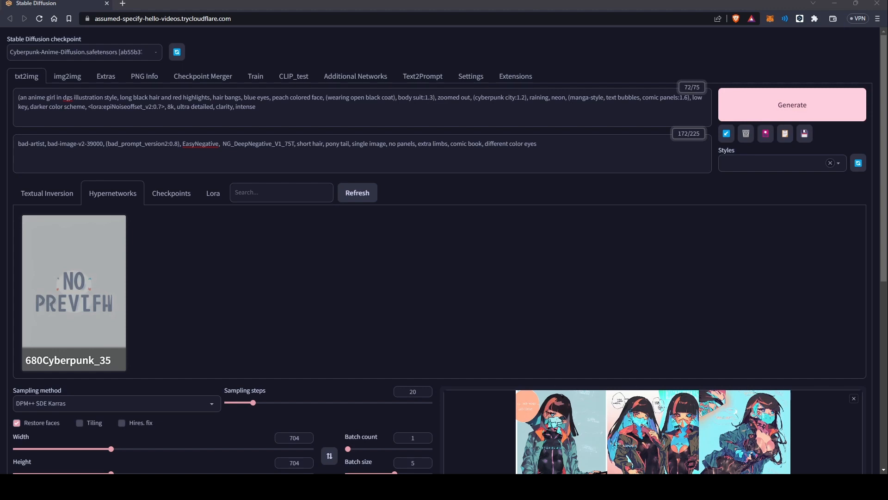
# Start generating the txt2img batch of five cyberpunk anime girl images
pyautogui.click(791, 104)
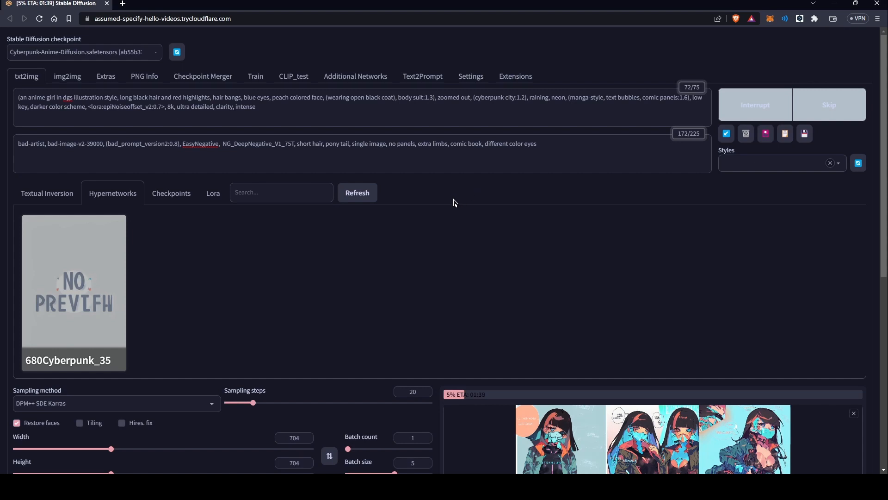
pyautogui.moveTo(451, 218)
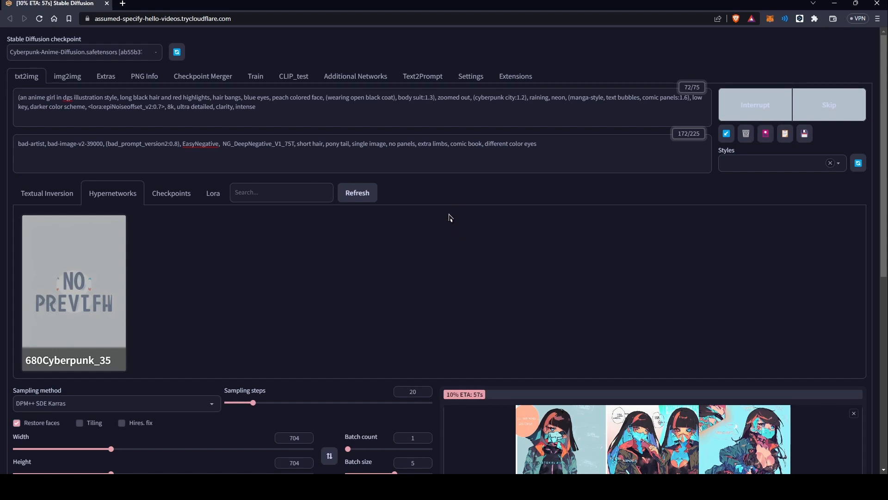
pyautogui.moveTo(443, 205)
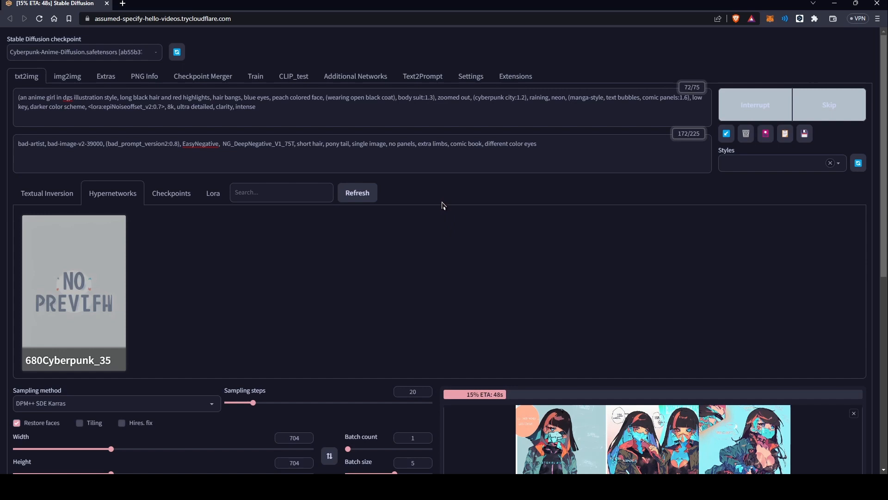
pyautogui.moveTo(429, 204)
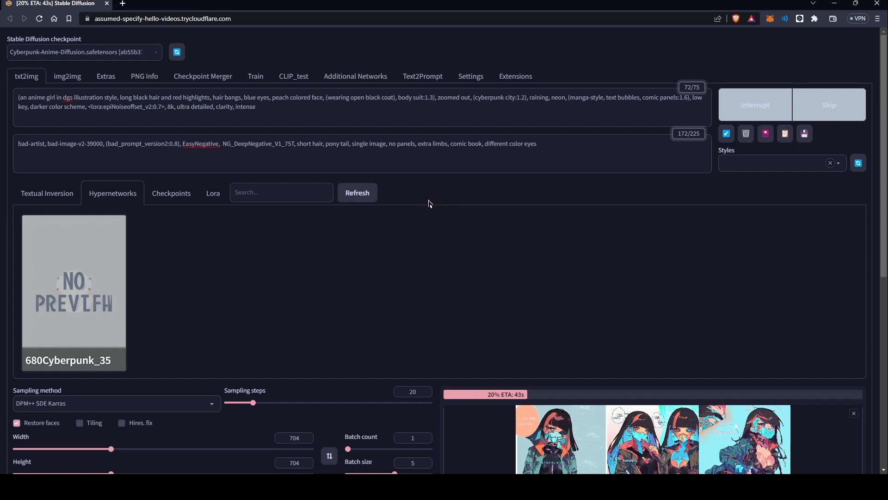
# Scroll down to the output gallery showing the finished five-image grid
pyautogui.scroll(-3)
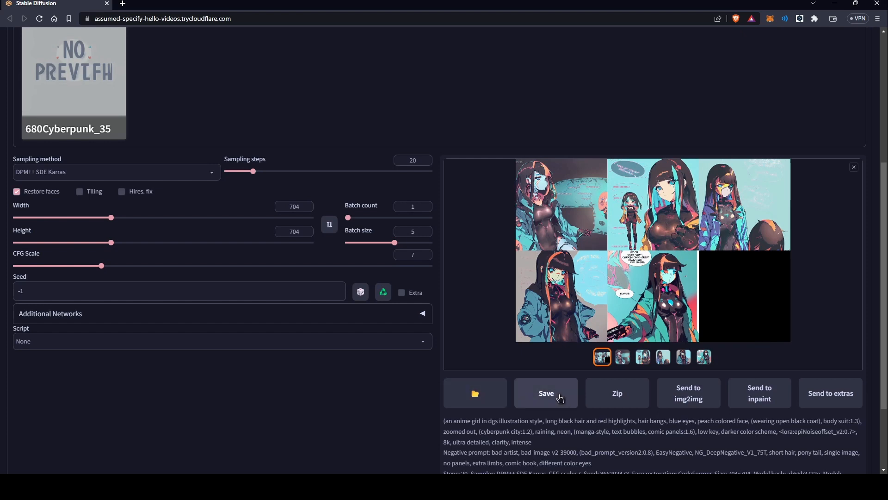
# View the generated images one by one, ending on the long-haired girl with speech bubbles
pyautogui.click(621, 356)
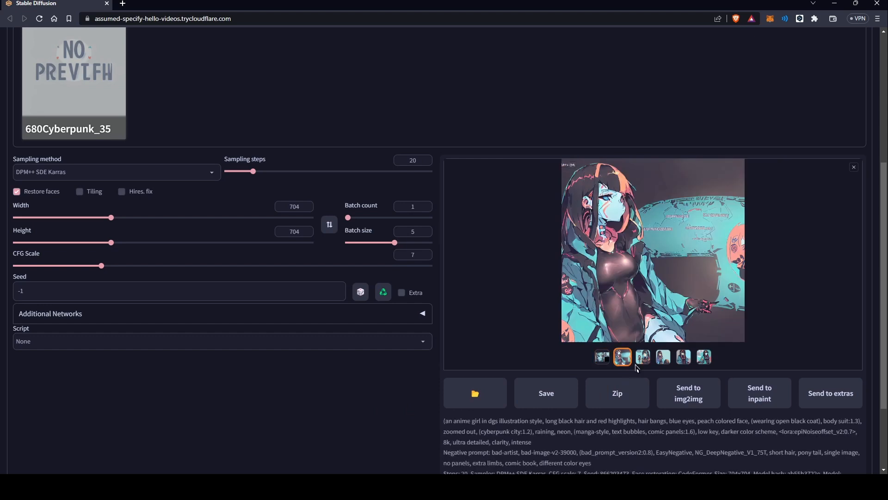
pyautogui.click(643, 357)
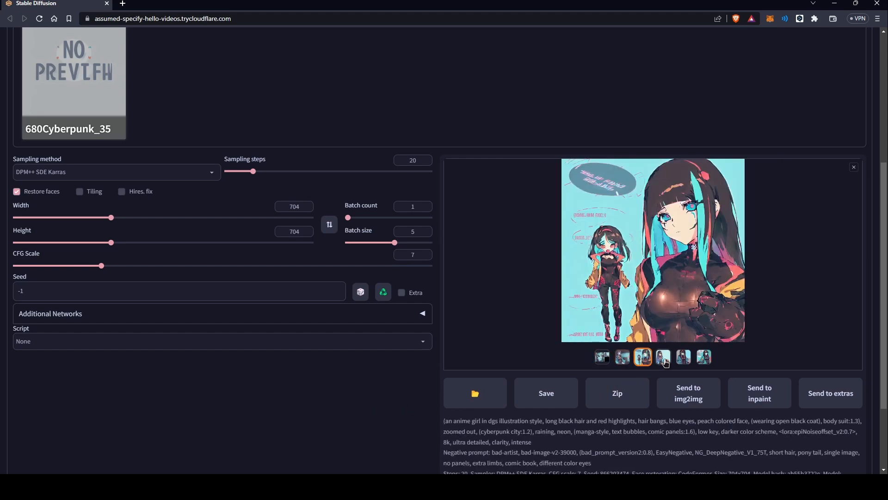
pyautogui.click(703, 357)
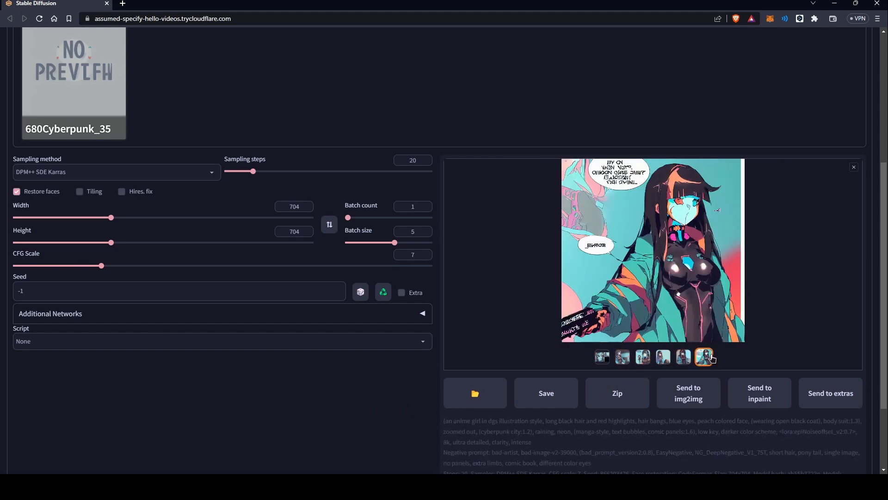
pyautogui.click(704, 357)
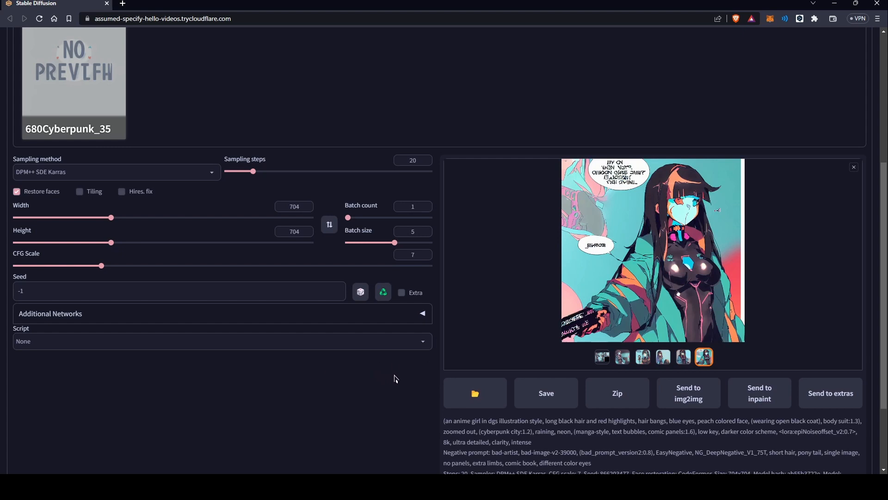
pyautogui.moveTo(389, 401)
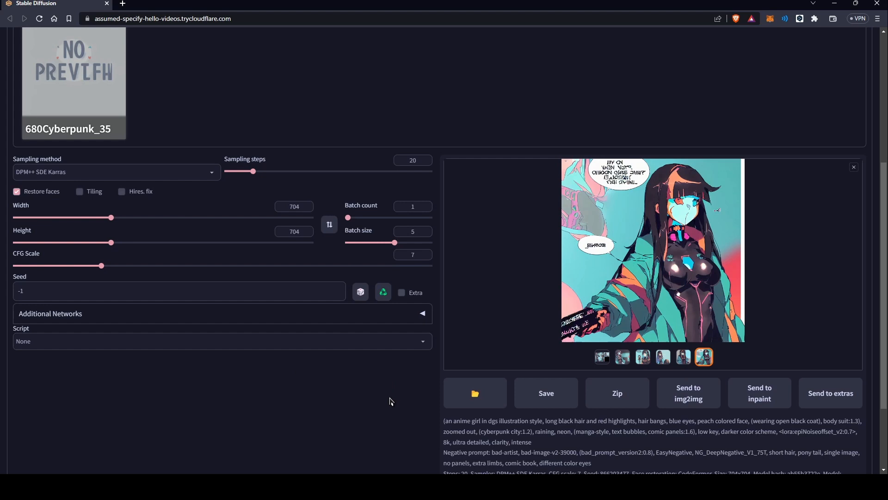
pyautogui.moveTo(392, 404)
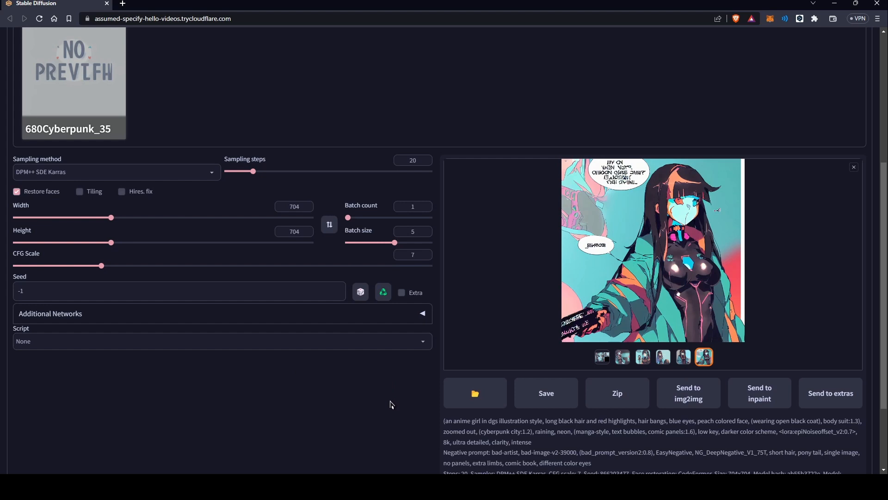